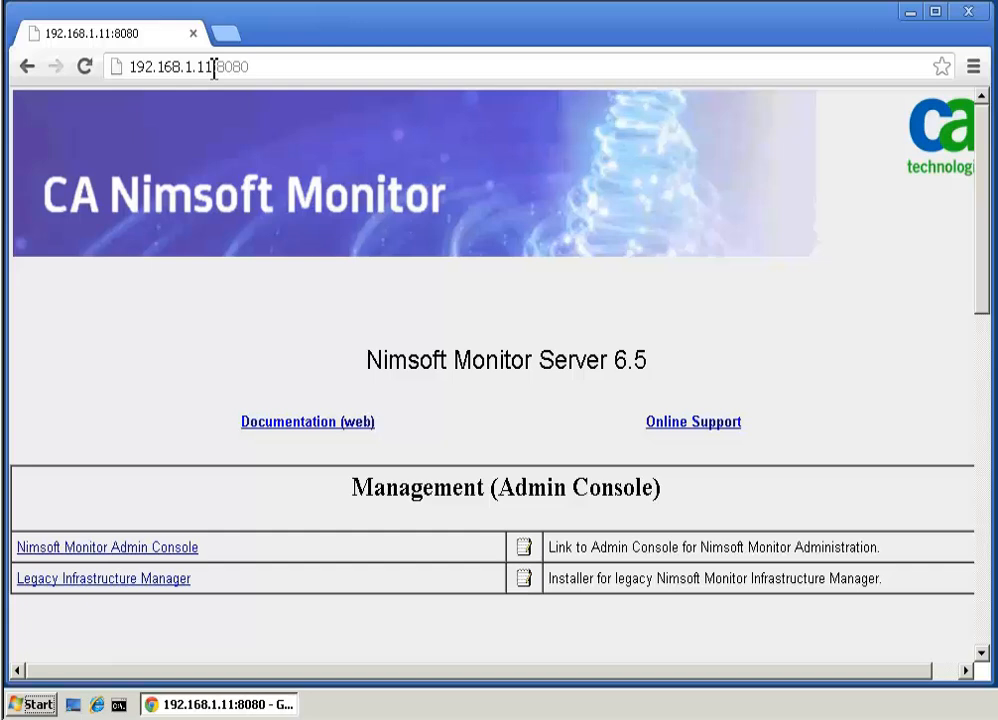
Step: Download the Windows Robot installer from the Infrastructure Deployment section and launch NimBUS Robot.exe
scroll("down", 3)
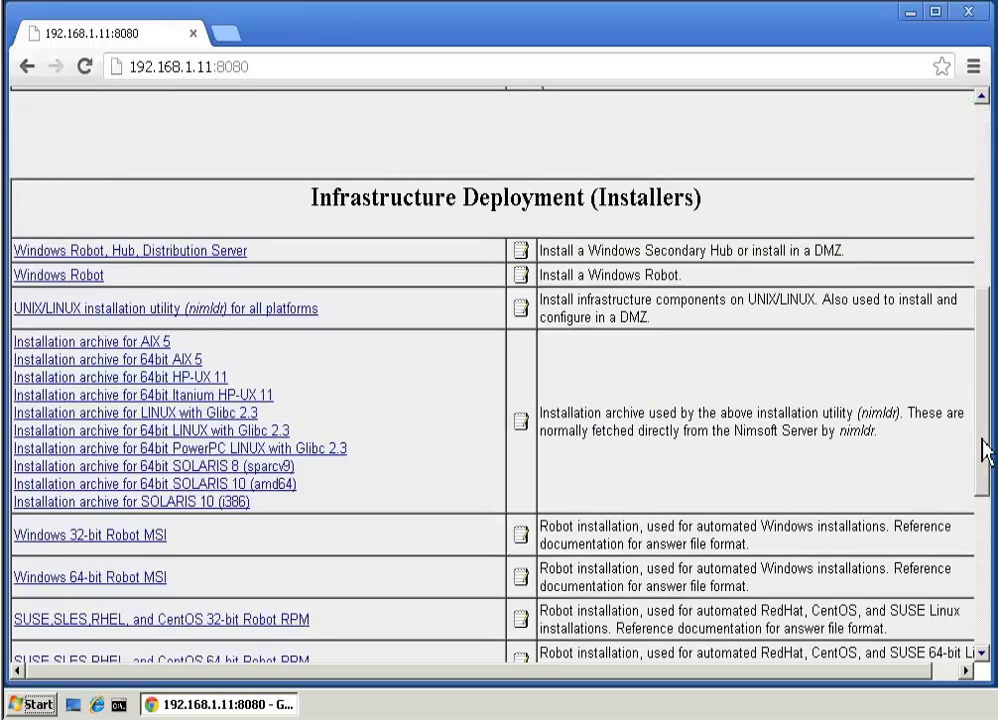
mouse_move(60, 276)
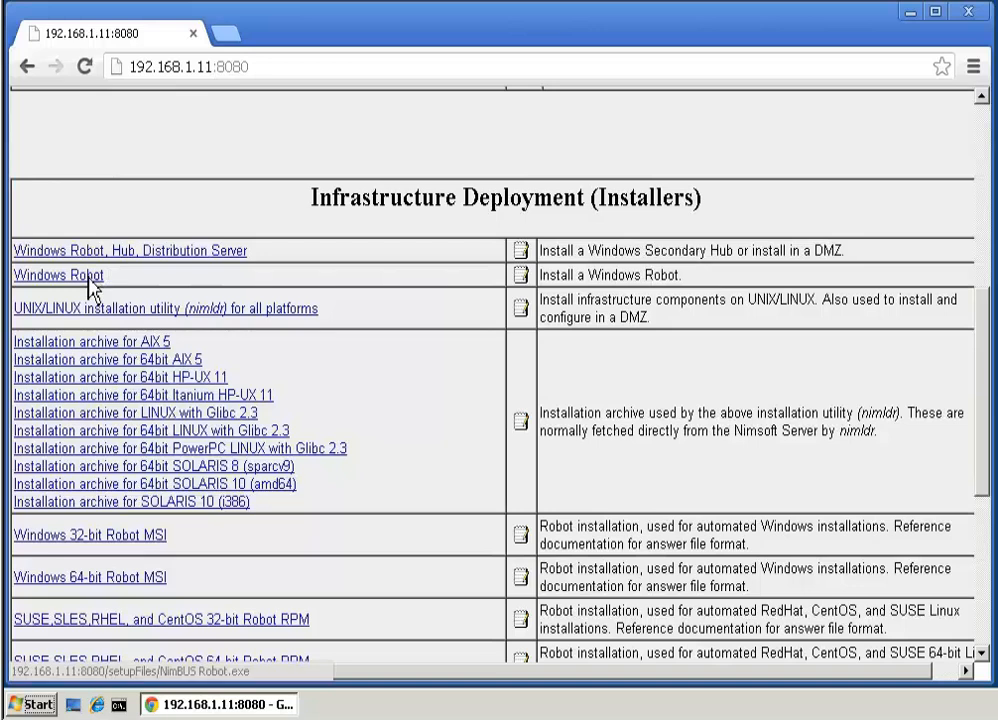
left_click(58, 276)
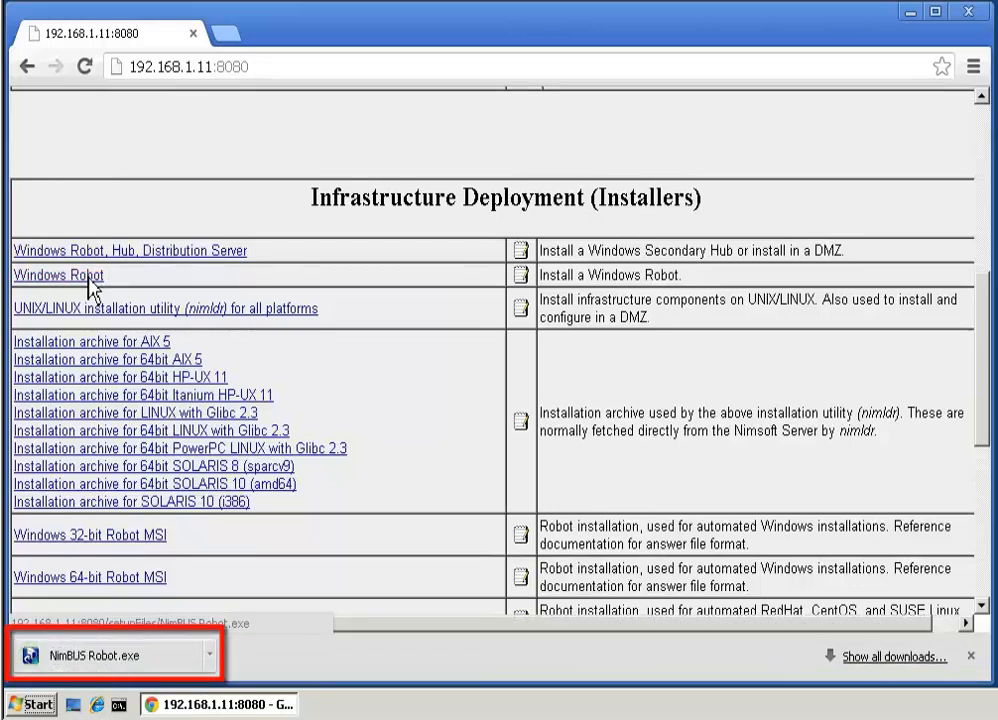
left_click(92, 656)
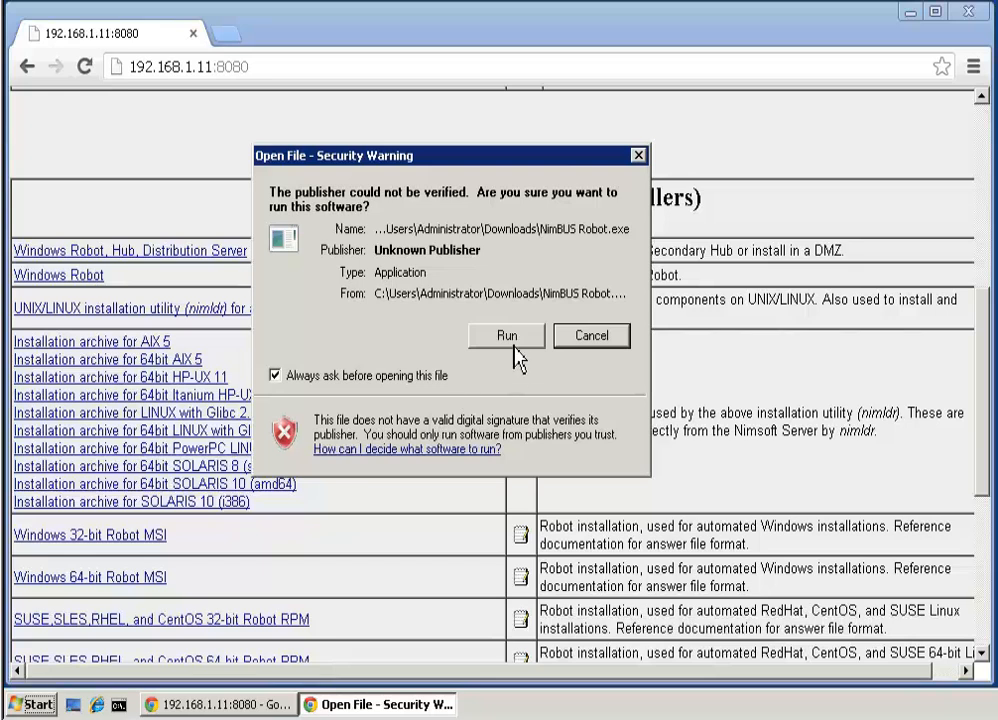
Step: Run the installer, accept the license and set the destination folder to C:\Nimsoft
left_click(506, 336)
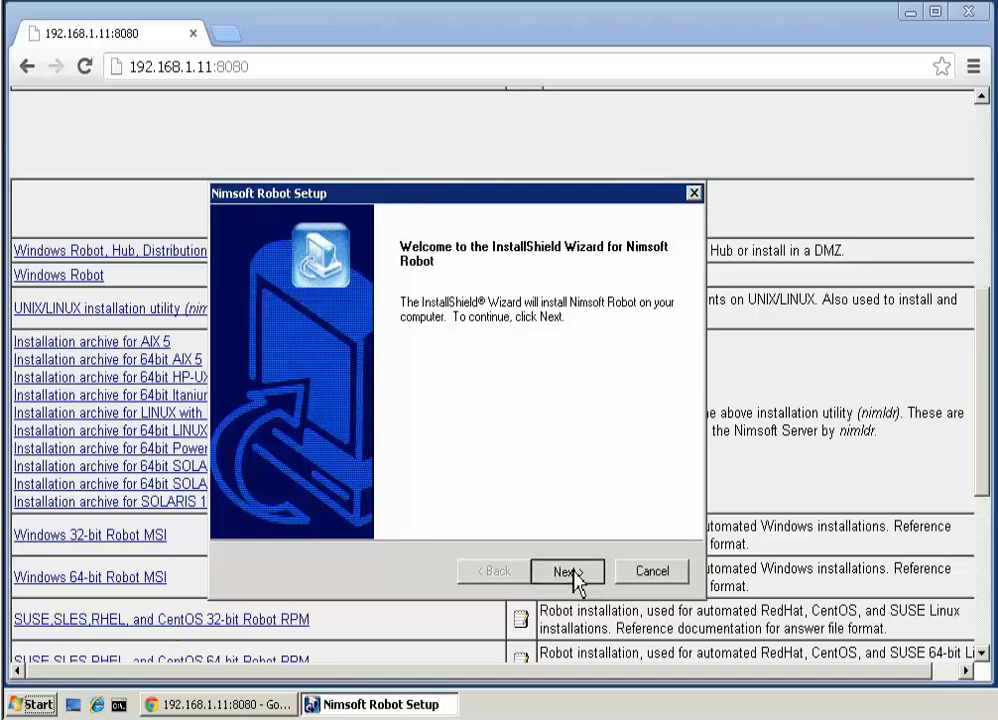
left_click(568, 570)
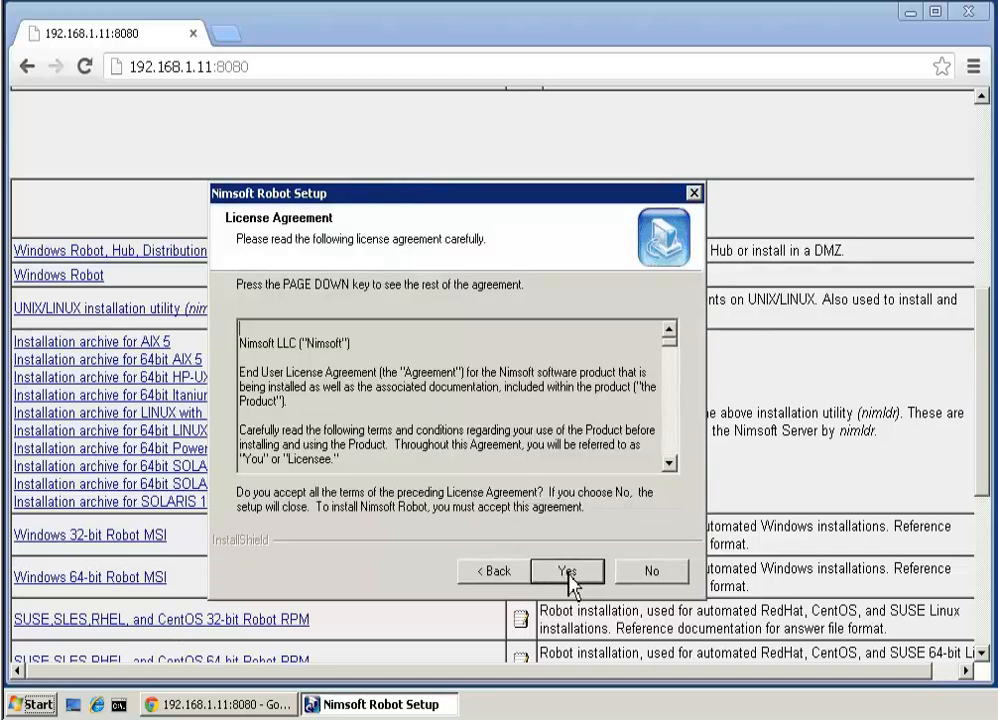
left_click(568, 570)
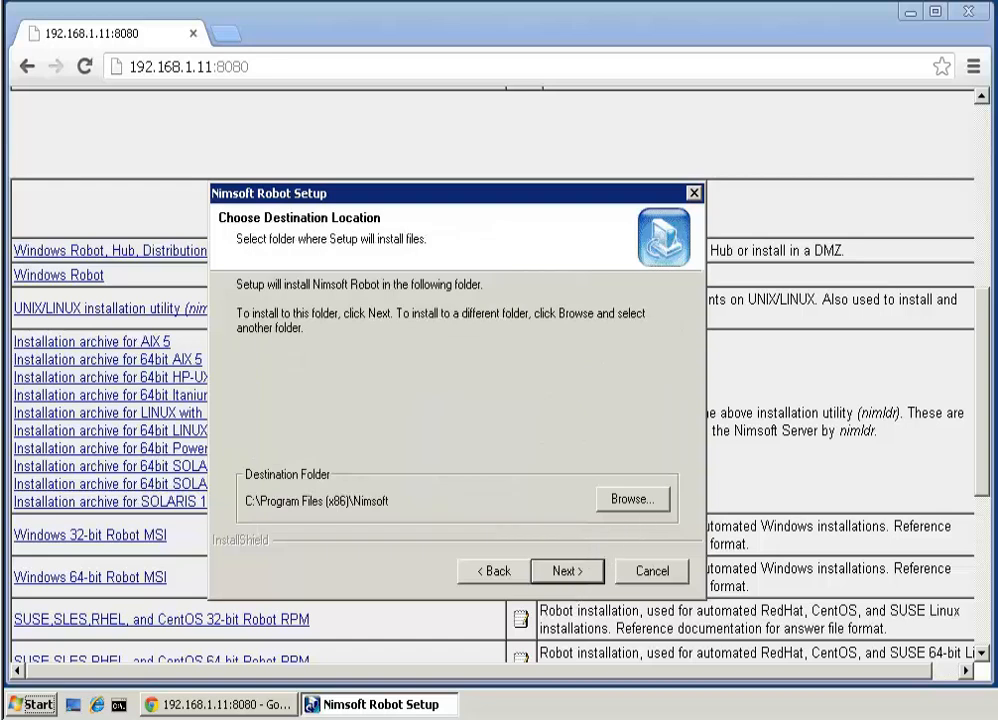
left_click(632, 498)
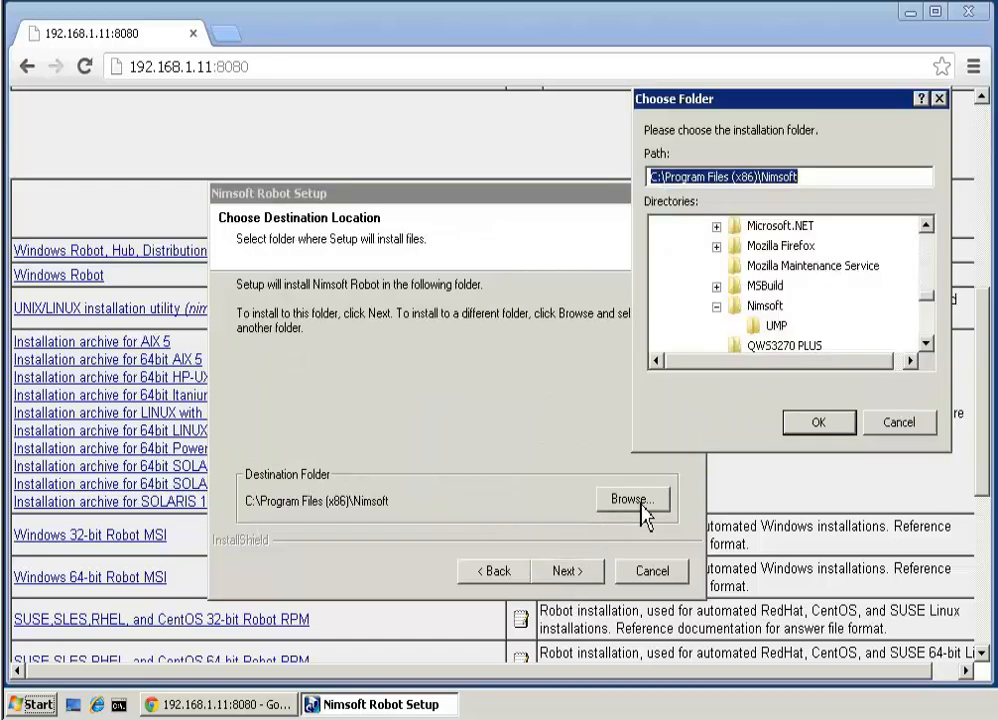
type("C:\\Nimsoft")
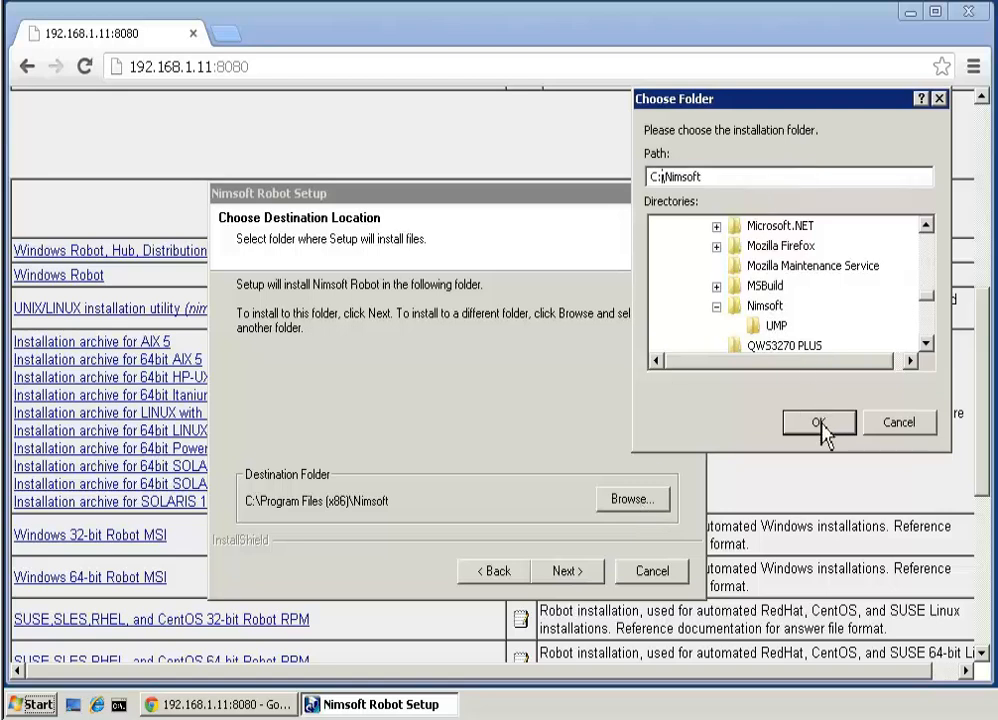
left_click(820, 422)
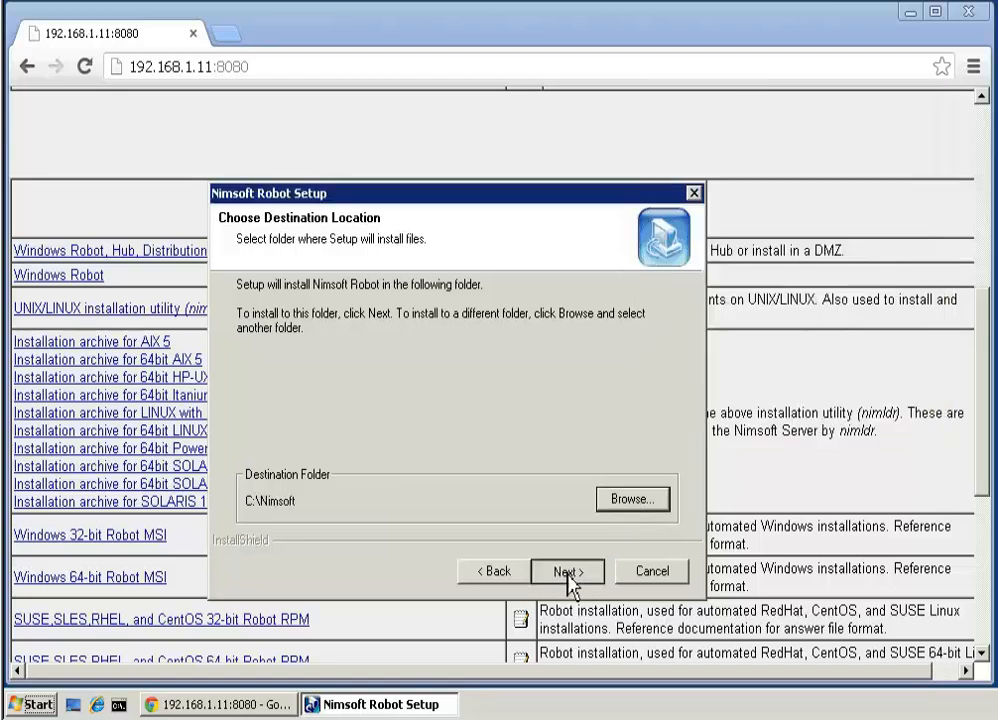
left_click(568, 570)
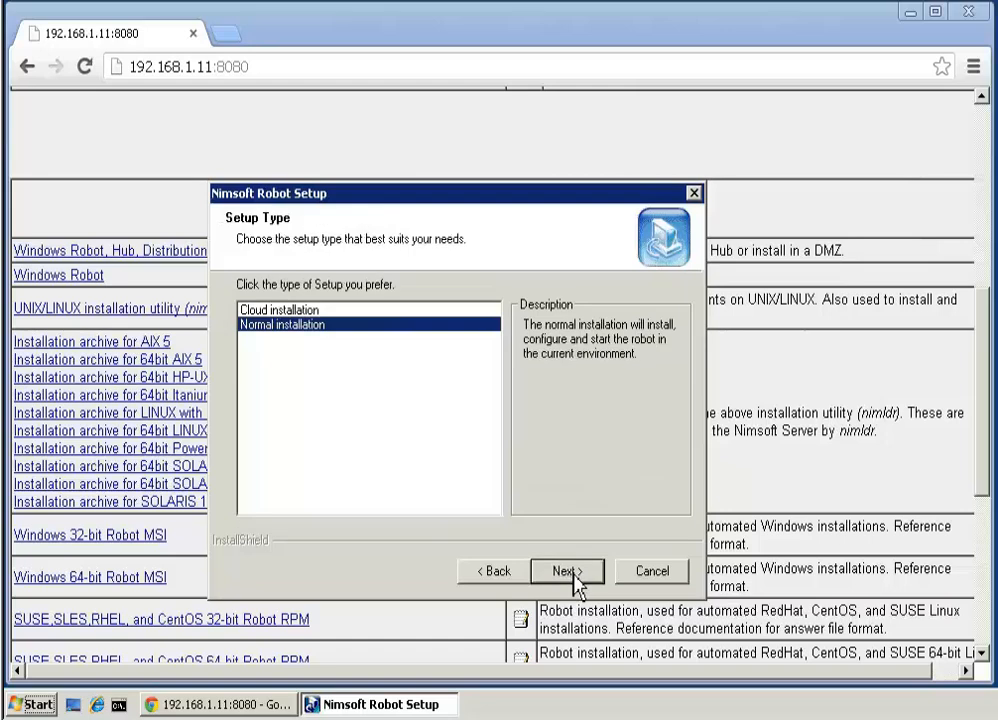
Step: Continue with a normal installation in the NMSERVERdom domain and copy the program files
left_click(568, 570)
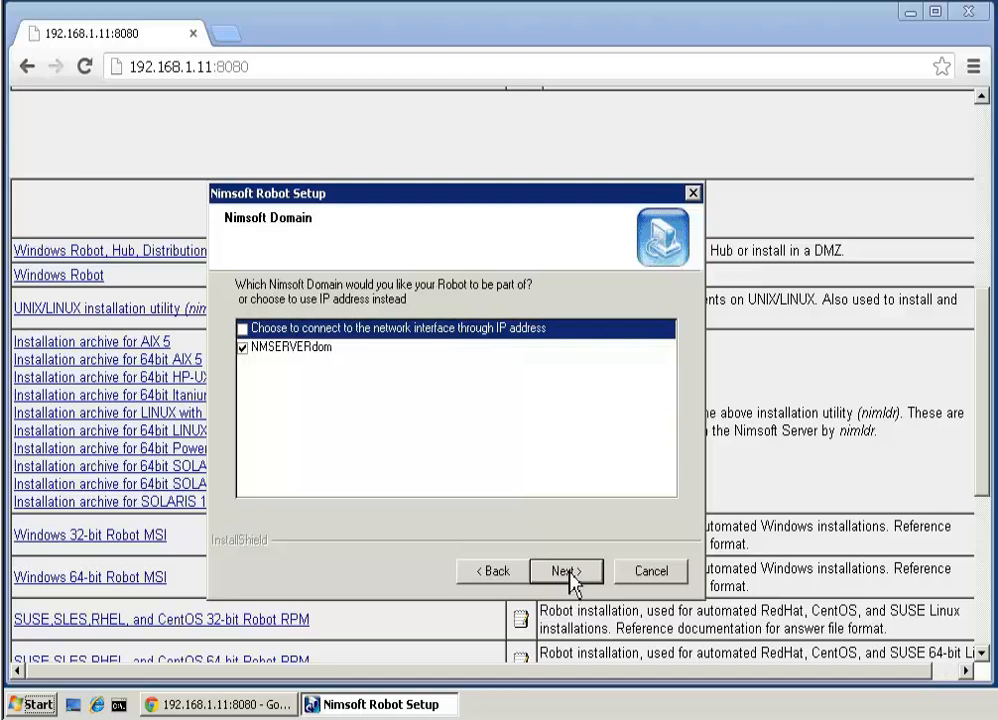
left_click(566, 570)
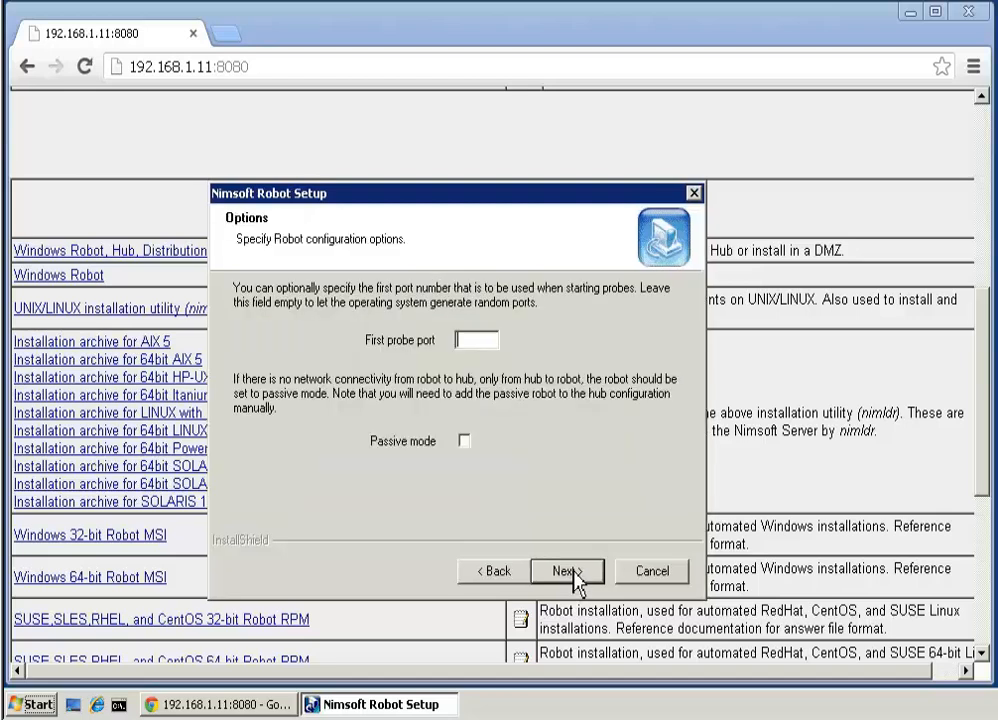
mouse_move(484, 356)
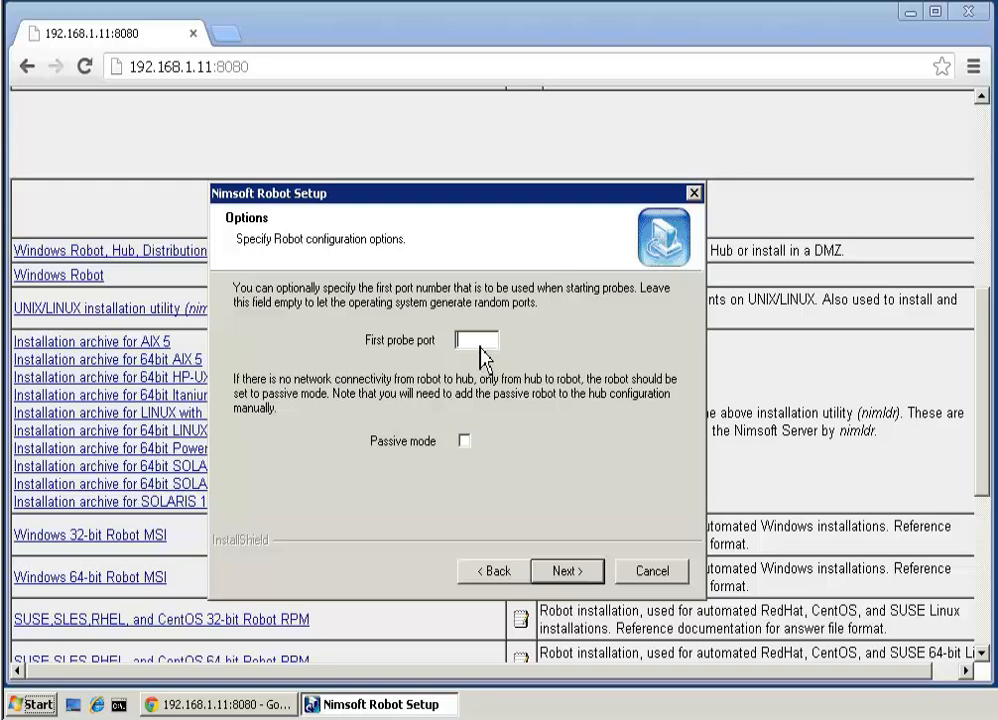
left_click(566, 570)
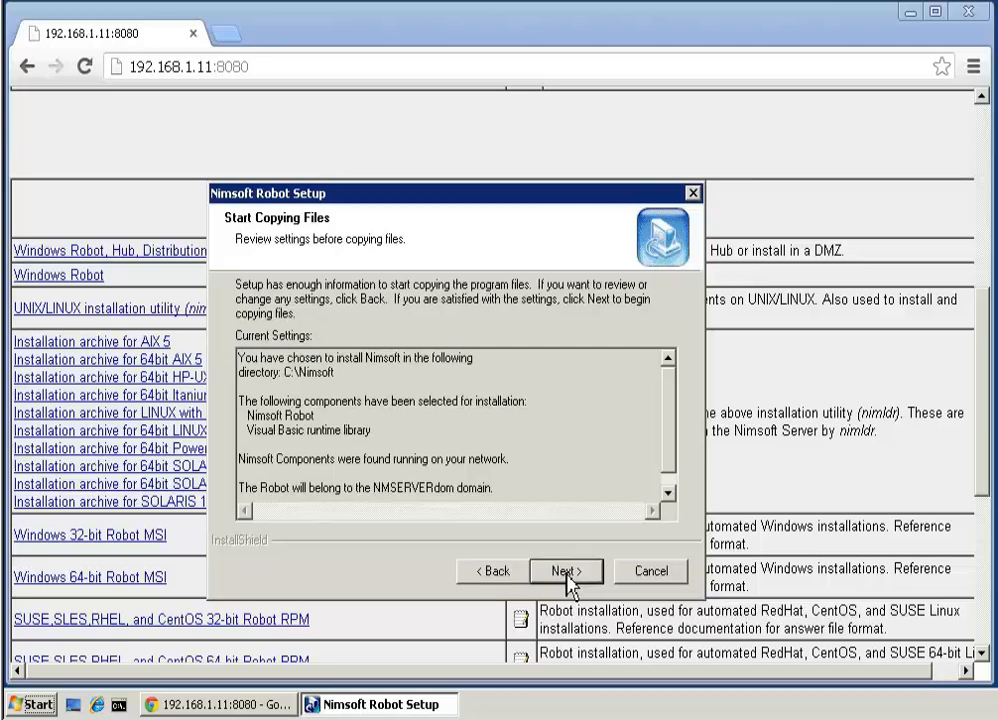
left_click(564, 570)
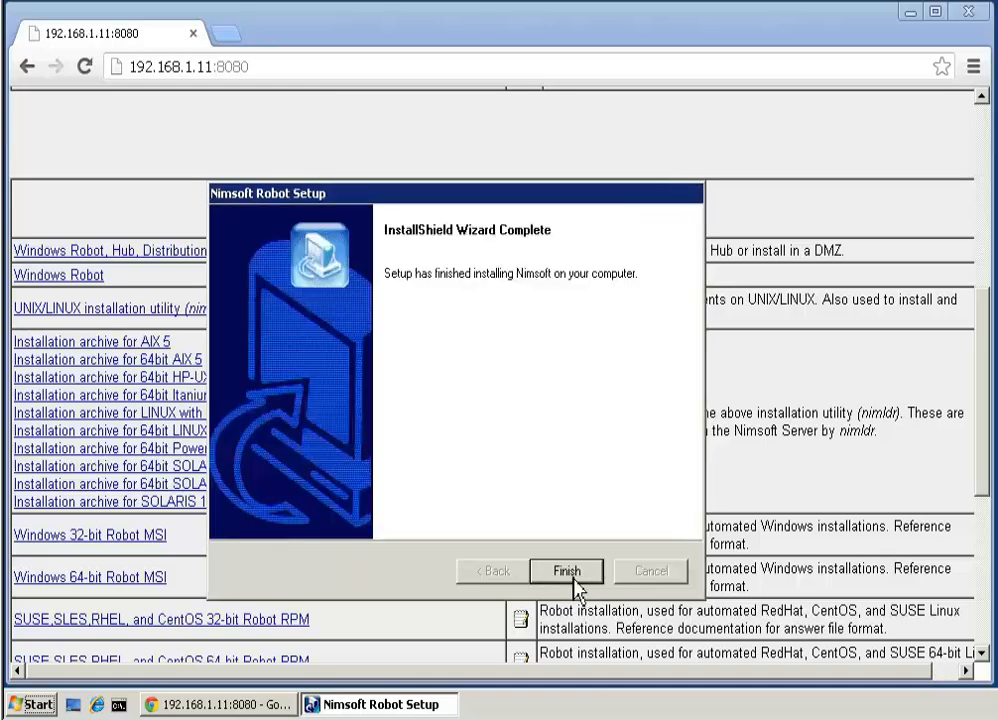
Step: Finish the setup wizard and close the Chrome deployment page, leaving the desktop
left_click(564, 570)
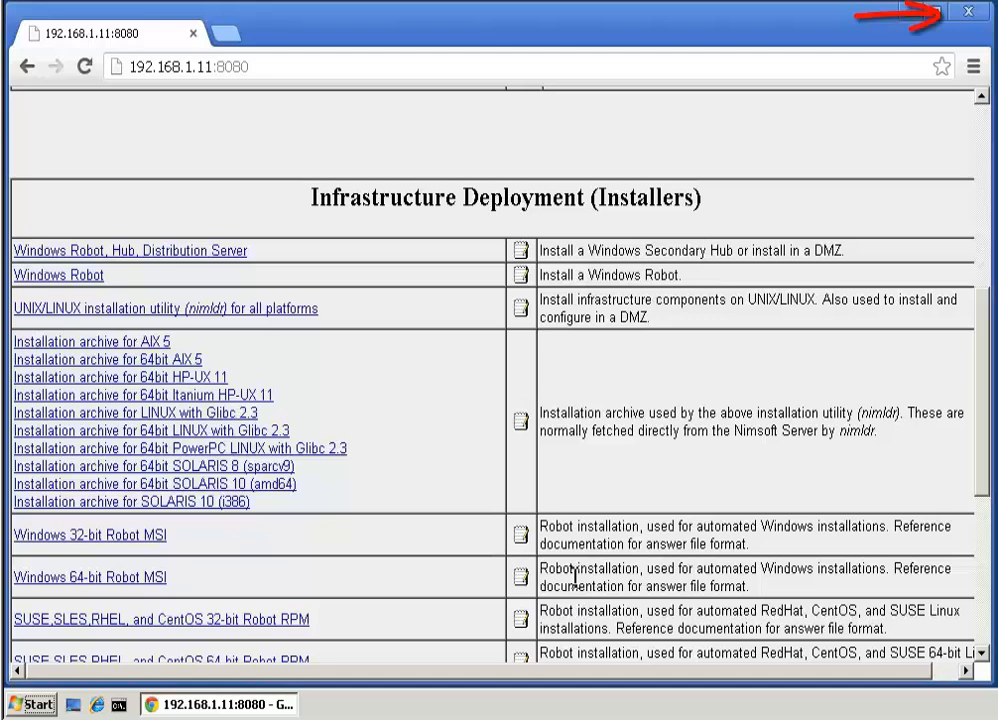
mouse_move(972, 12)
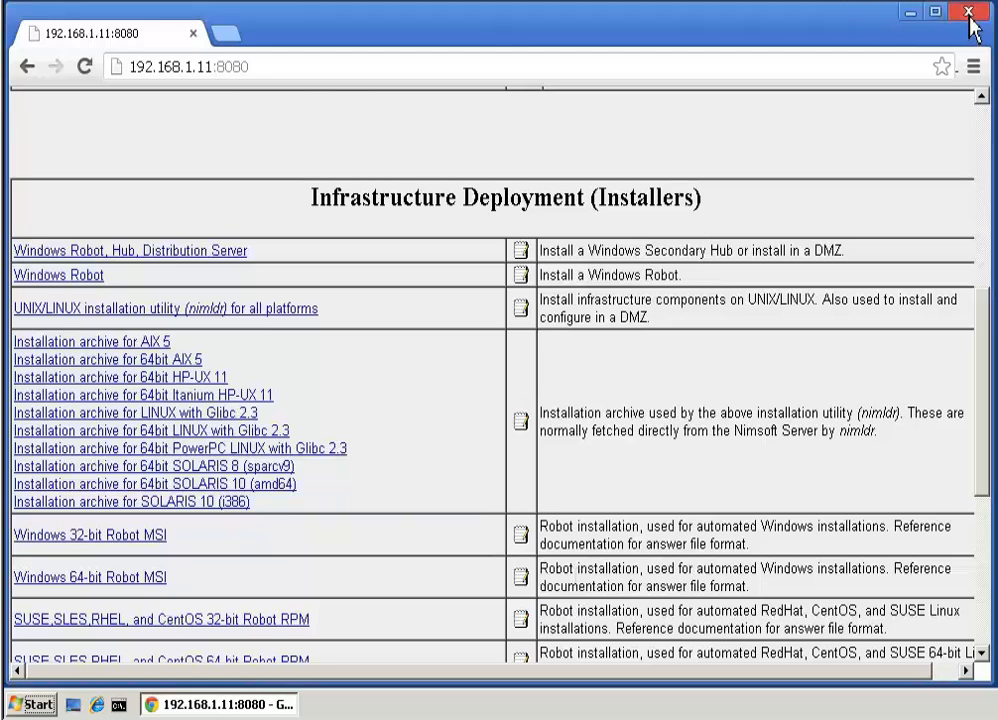
left_click(968, 12)
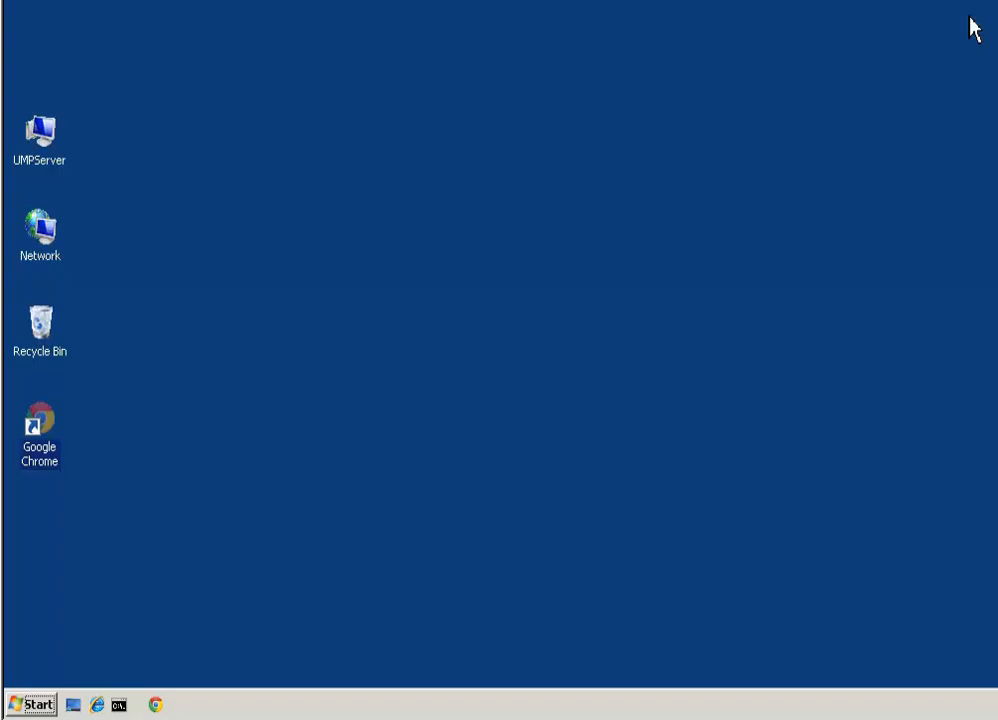
Step: Log in to Infrastructure Manager as administrator and select the umpserver robot under NMSERVERhub
left_click(38, 704)
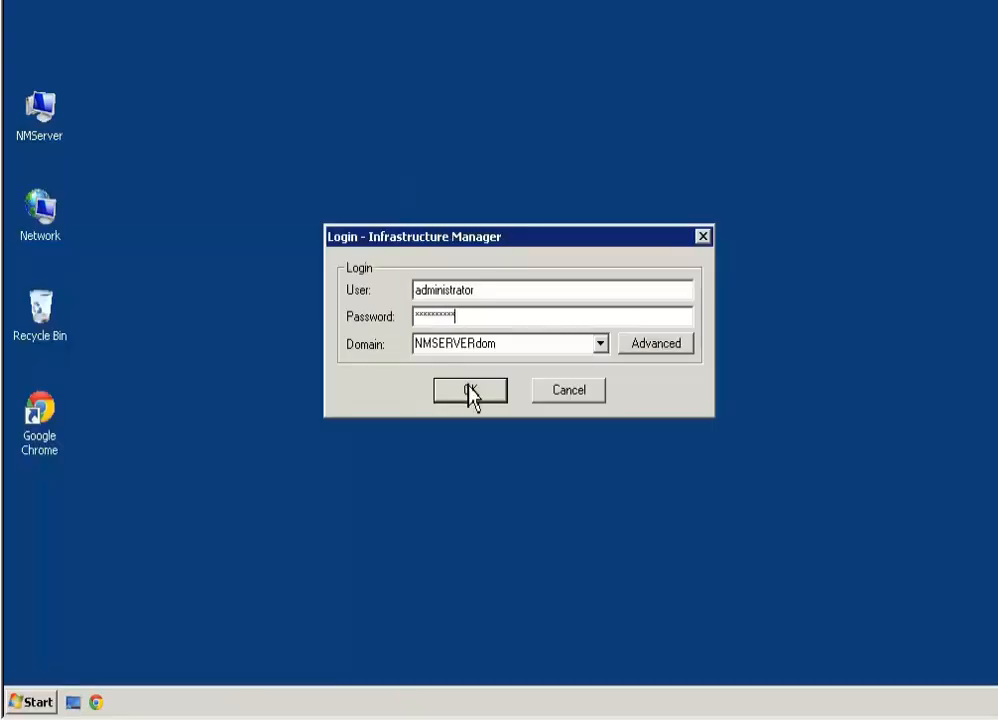
left_click(468, 390)
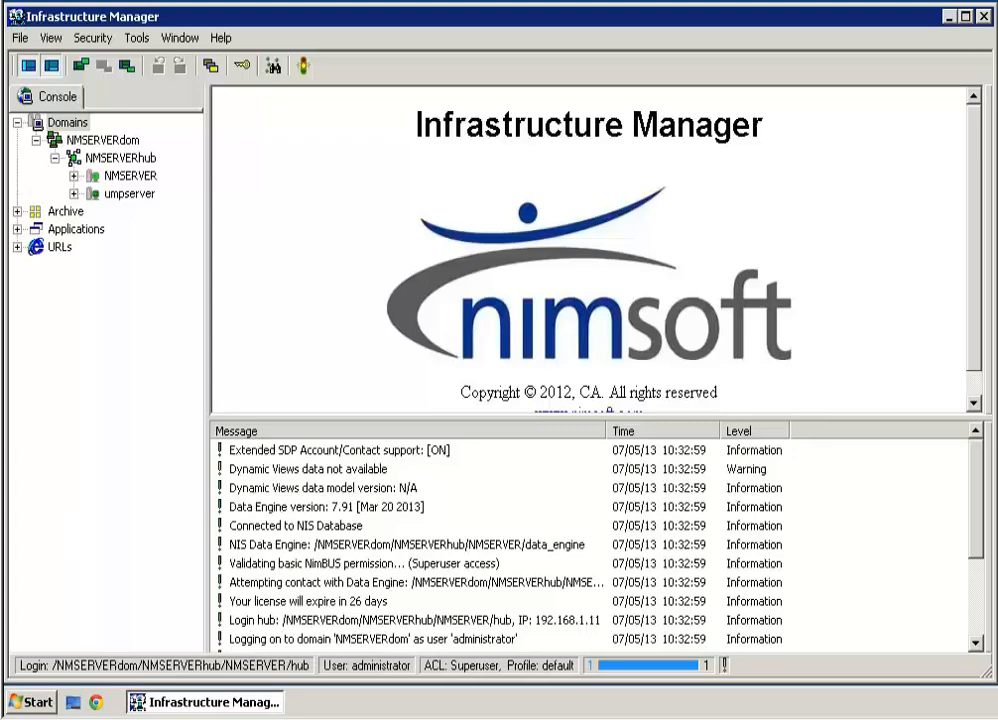
left_click(124, 192)
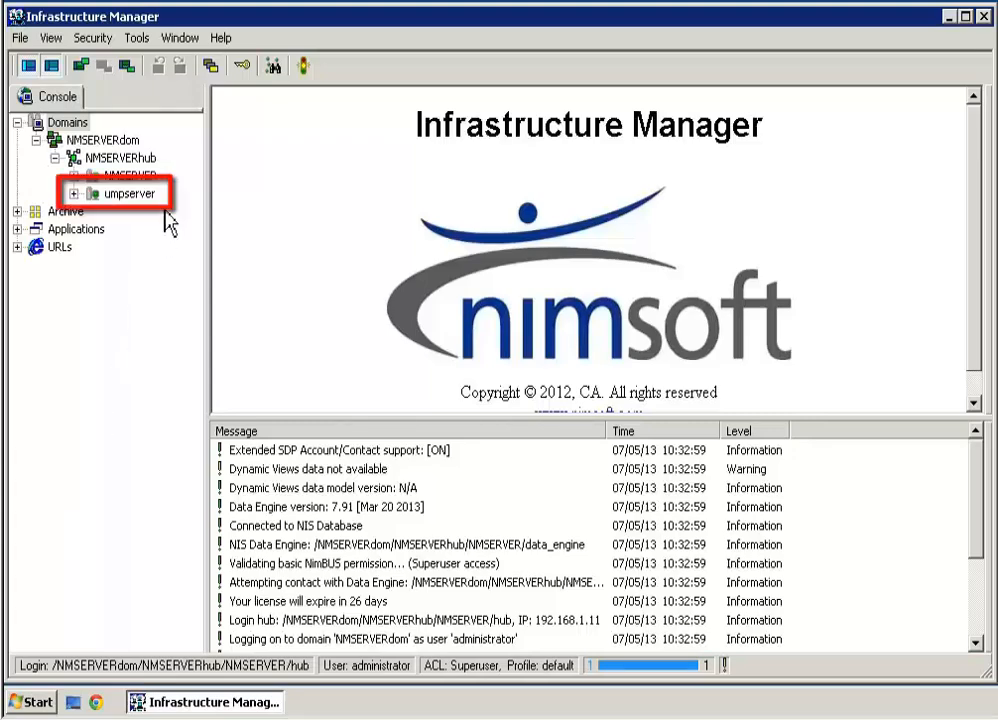